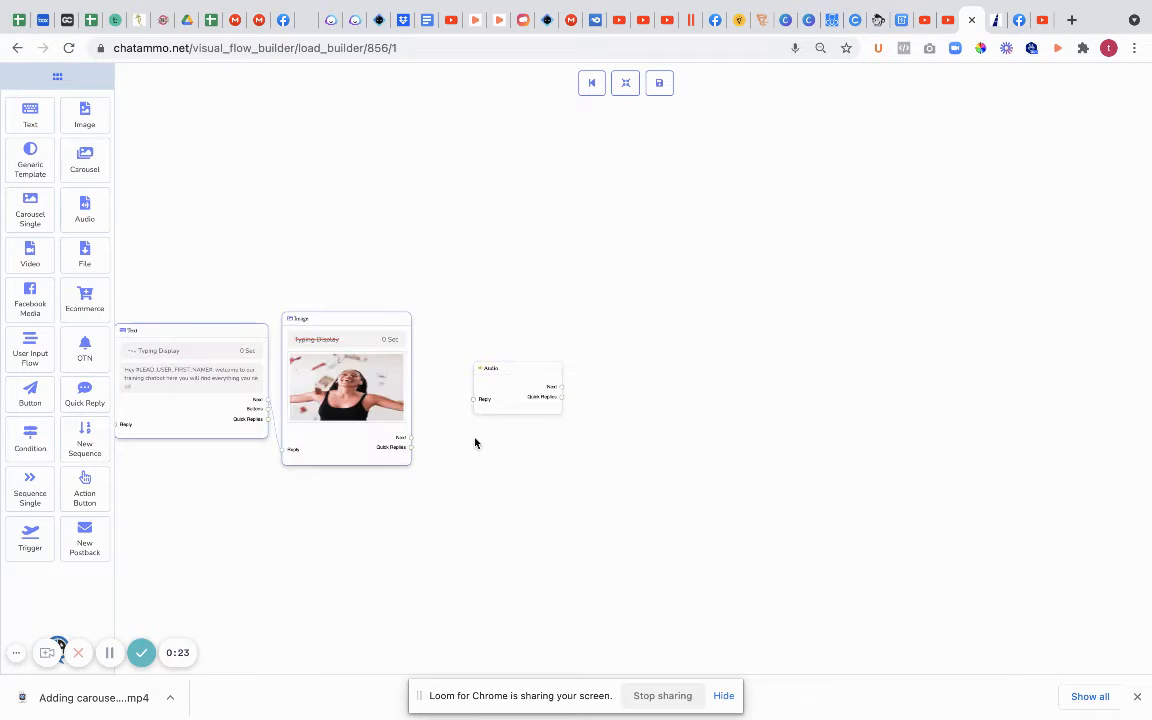
Connect the Image node's Next output to the Audio node's Reply input with Configure Audio showing.
click(516, 388)
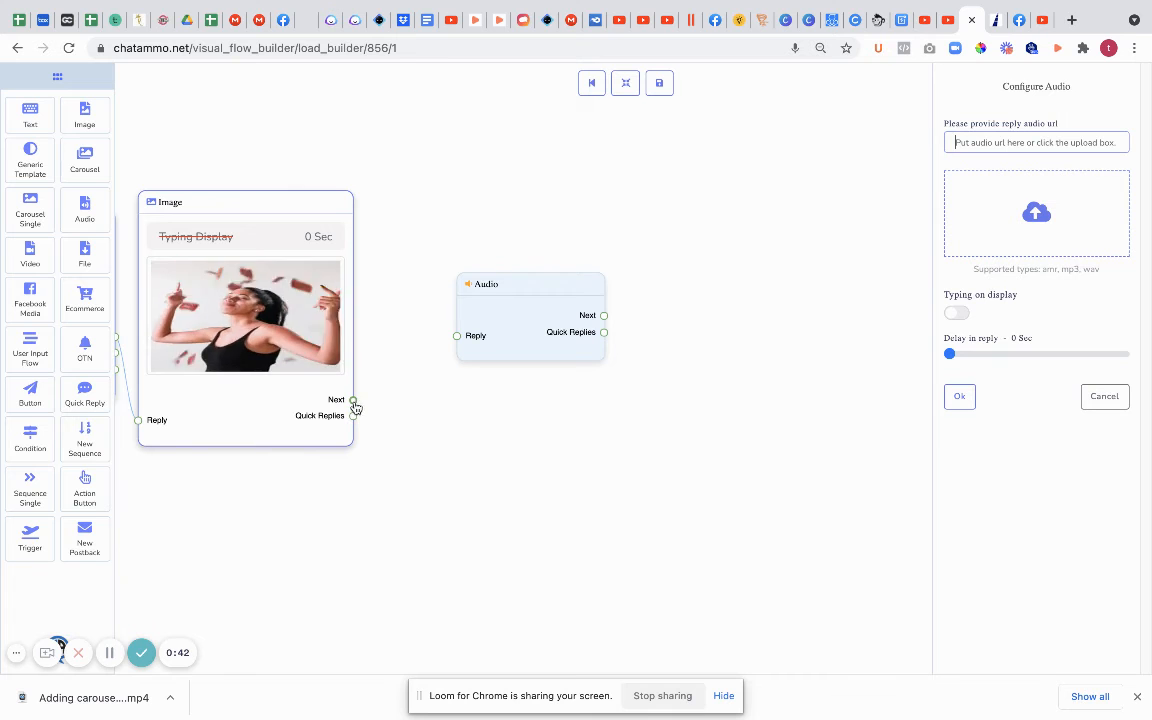
drag(352, 404, 456, 336)
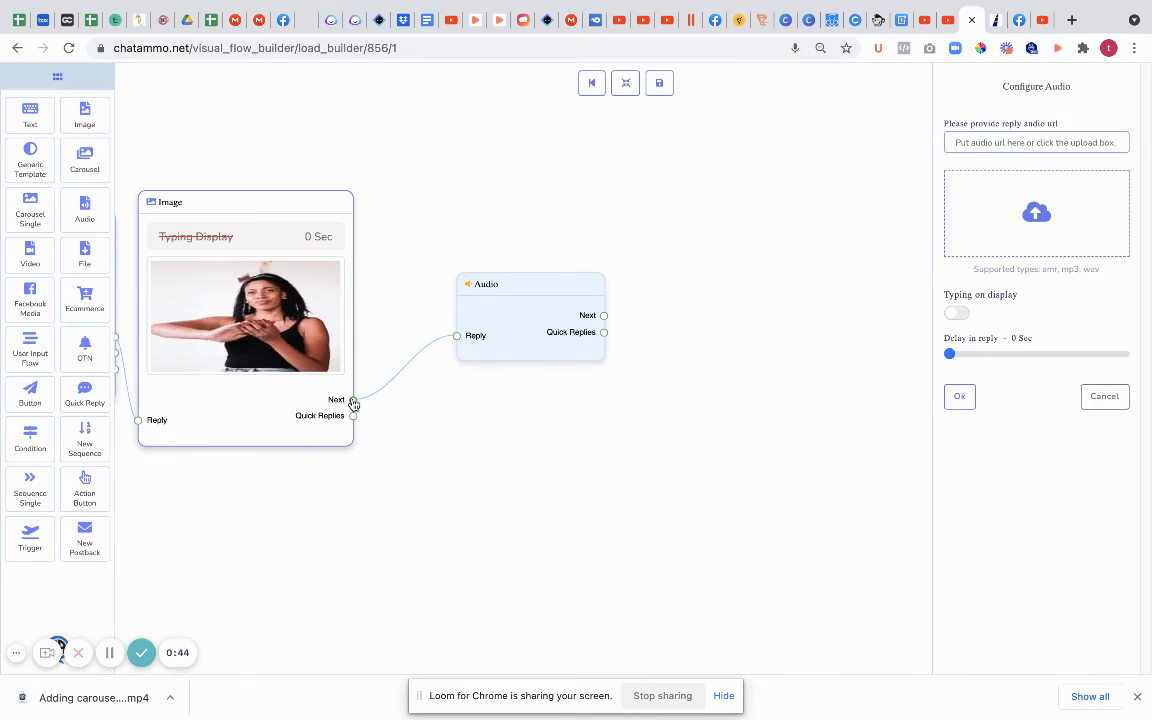